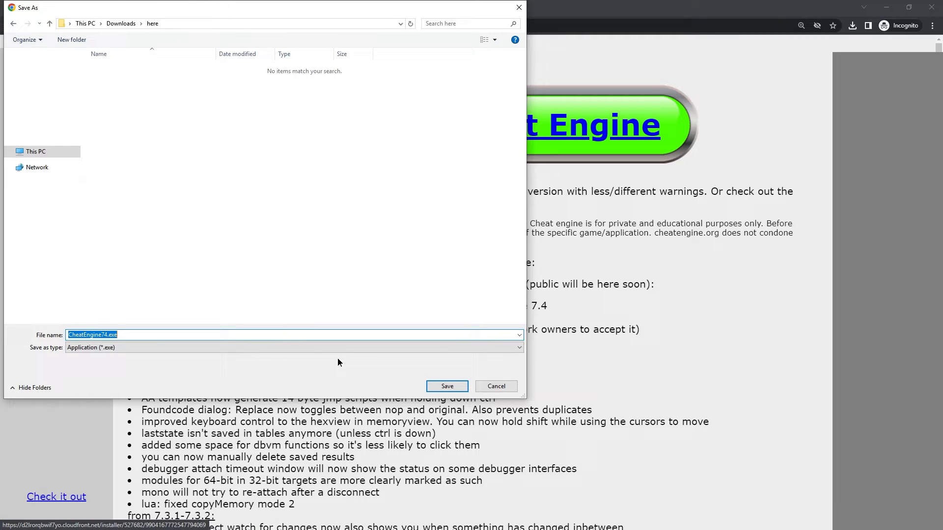
# - Save CheatEngine74.exe into the Downloads > here folder
pyautogui.click(446, 386)
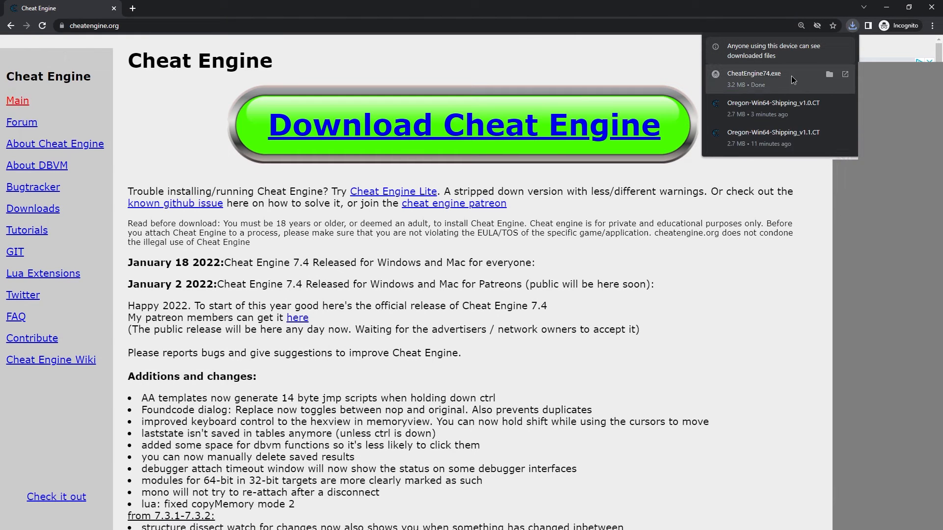
pyautogui.moveTo(765, 79)
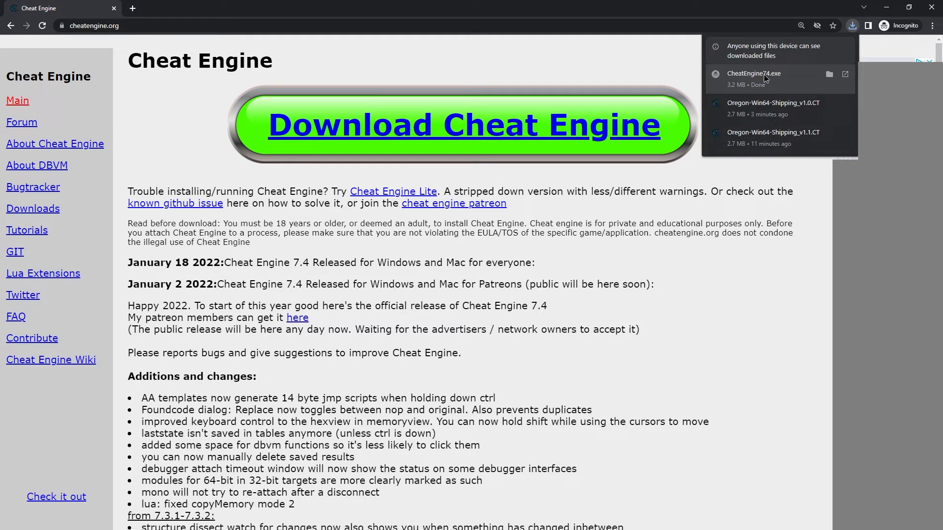
# - Launch CheatEngine74.exe from its folder, allow it, and choose English
pyautogui.click(845, 74)
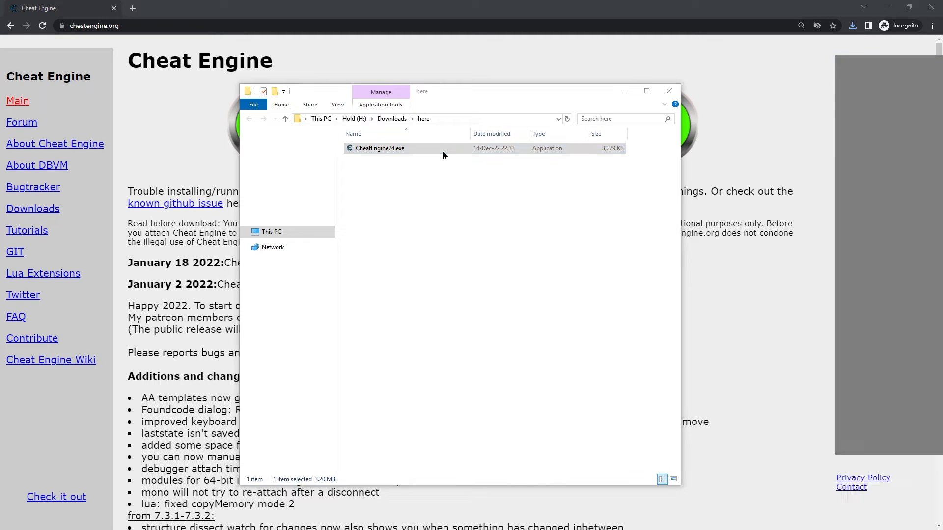
pyautogui.doubleClick(380, 147)
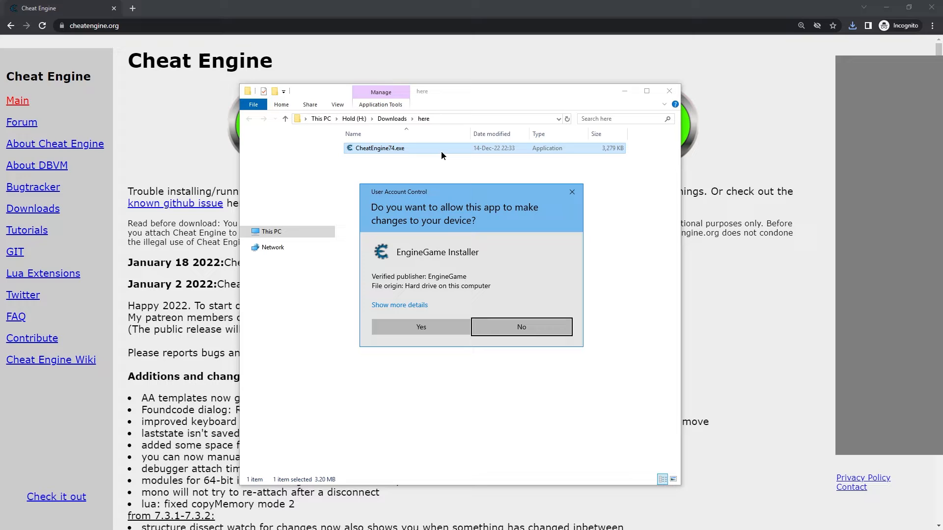
pyautogui.click(420, 327)
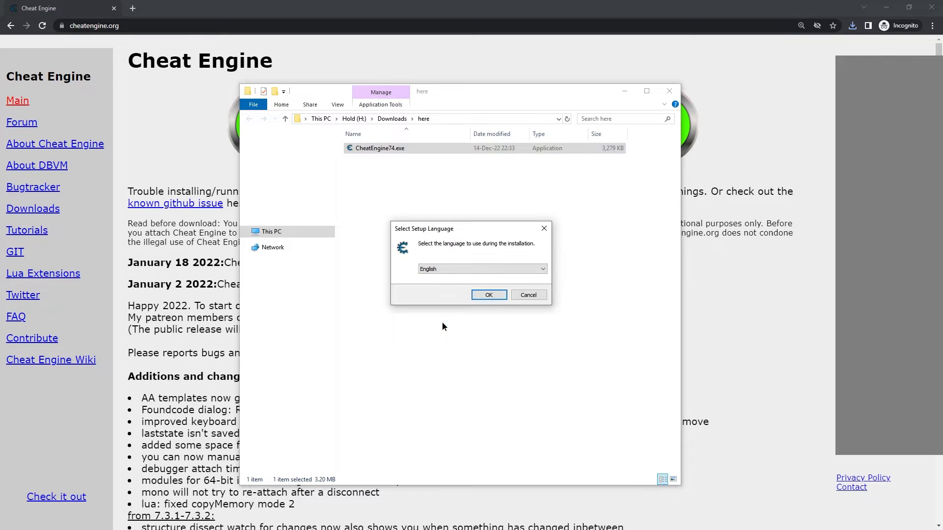
pyautogui.click(488, 294)
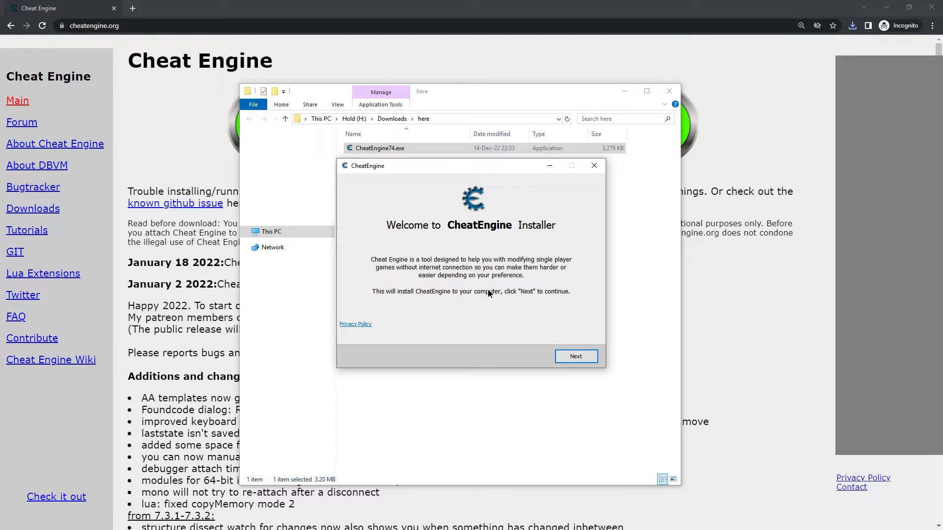
pyautogui.moveTo(565, 372)
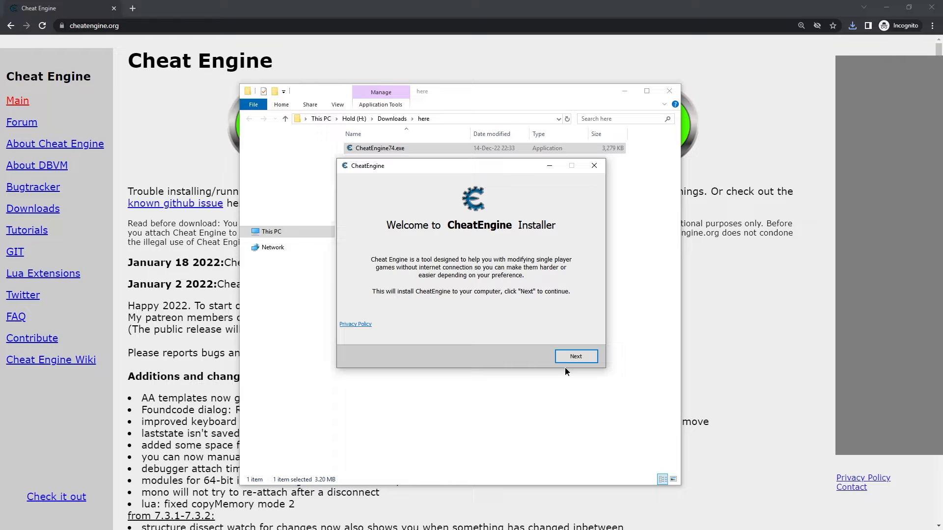
# - Decline the McAfee WebAdvisor and RAV Endpoint Protection offers
pyautogui.click(575, 356)
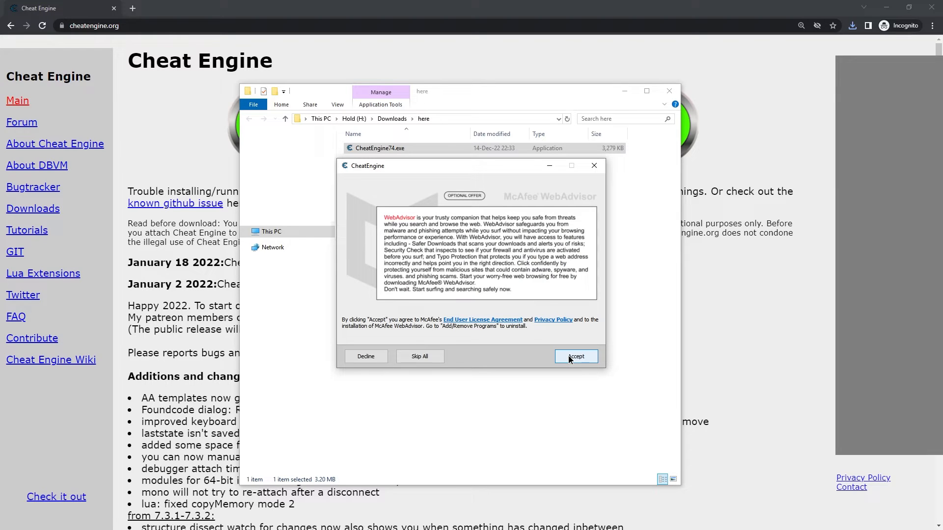
pyautogui.moveTo(366, 356)
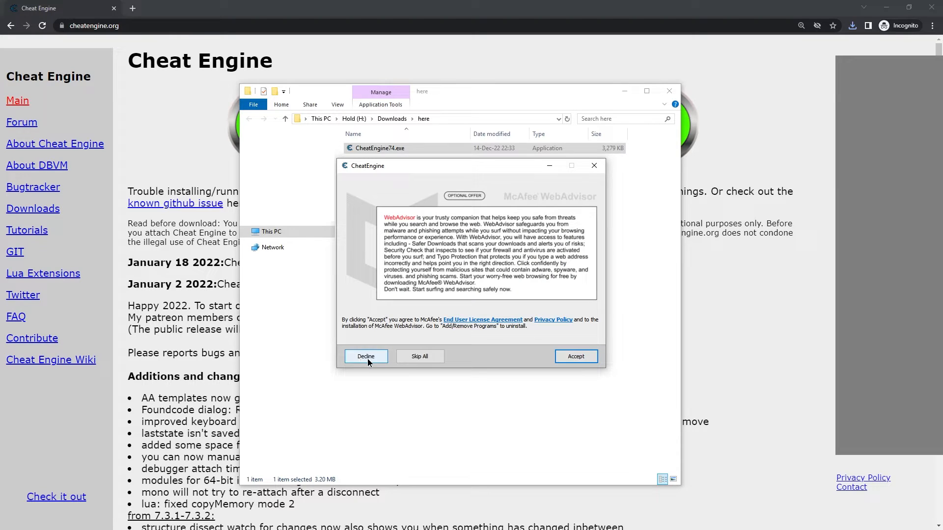
pyautogui.click(366, 356)
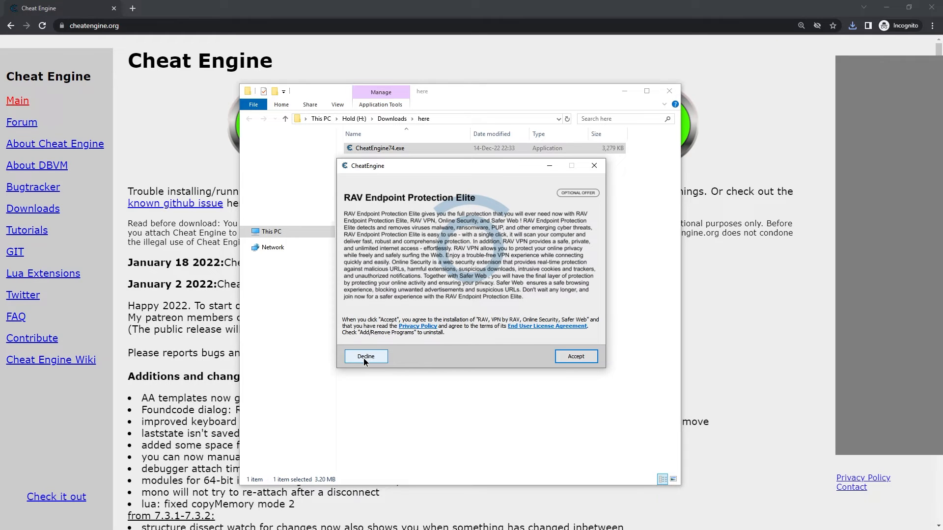
pyautogui.click(365, 356)
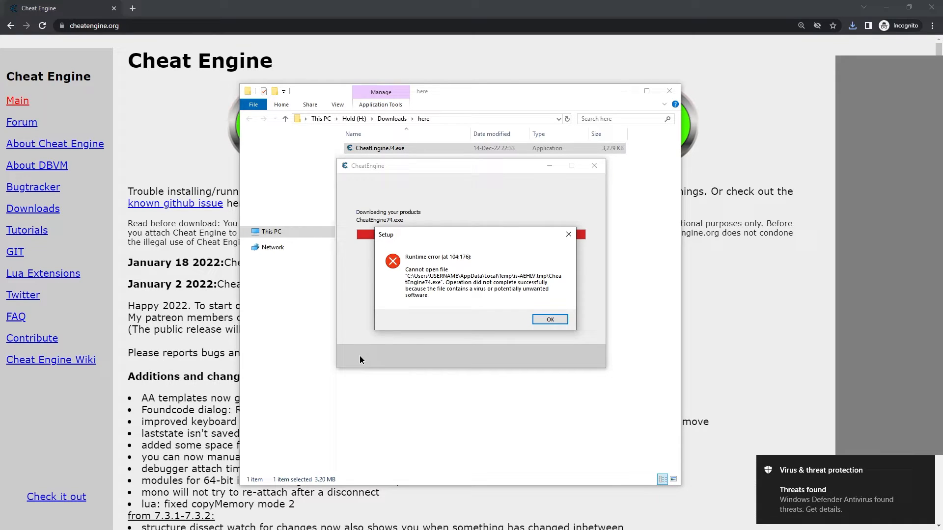
pyautogui.moveTo(525, 329)
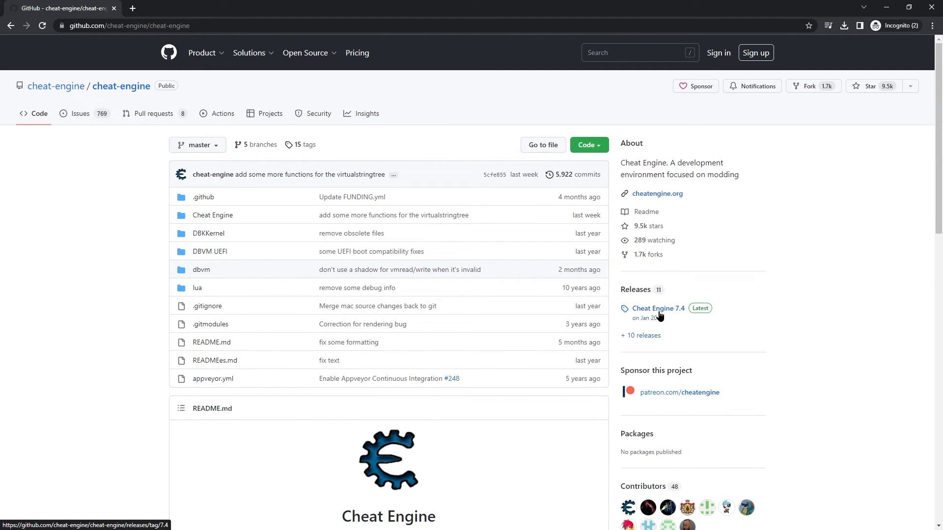
# - Save CheatEngine74Lite.exe from the 7.4 release assets to 'here' and show it in folder
pyautogui.click(656, 308)
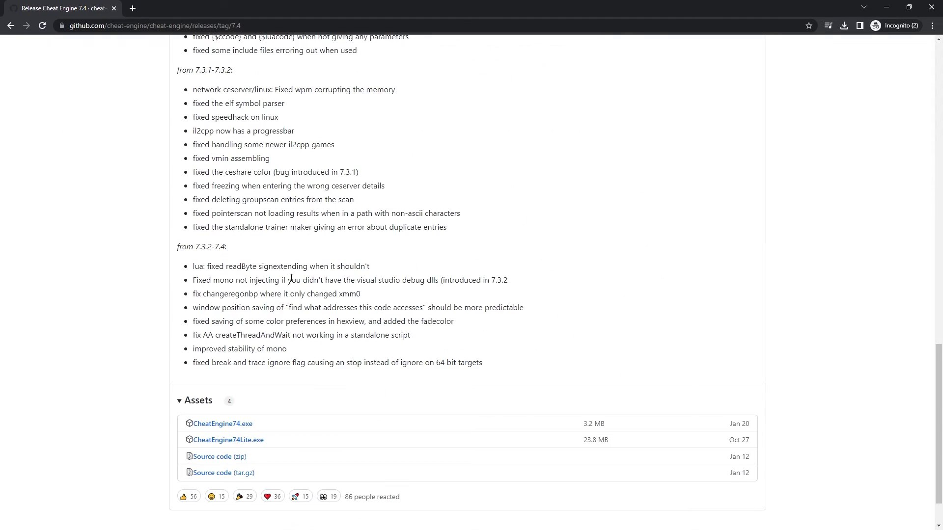
pyautogui.scroll(-3)
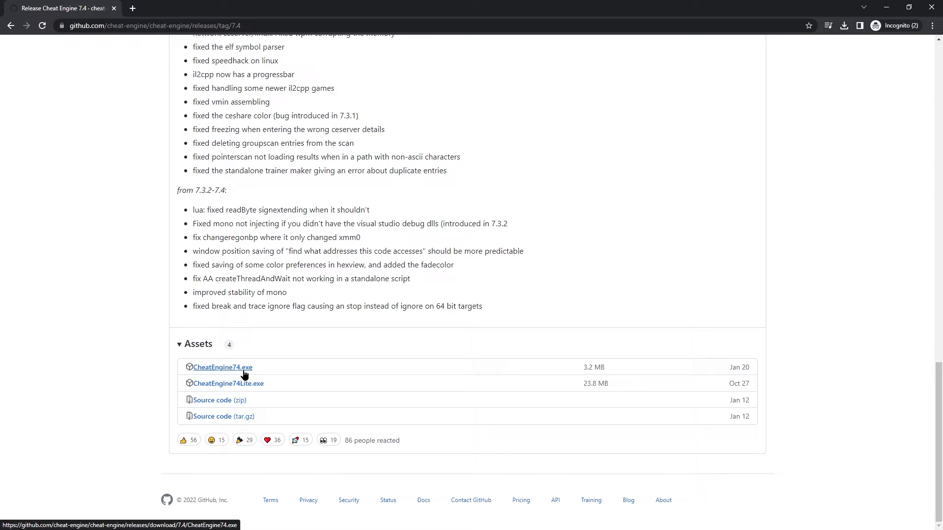
pyautogui.moveTo(227, 384)
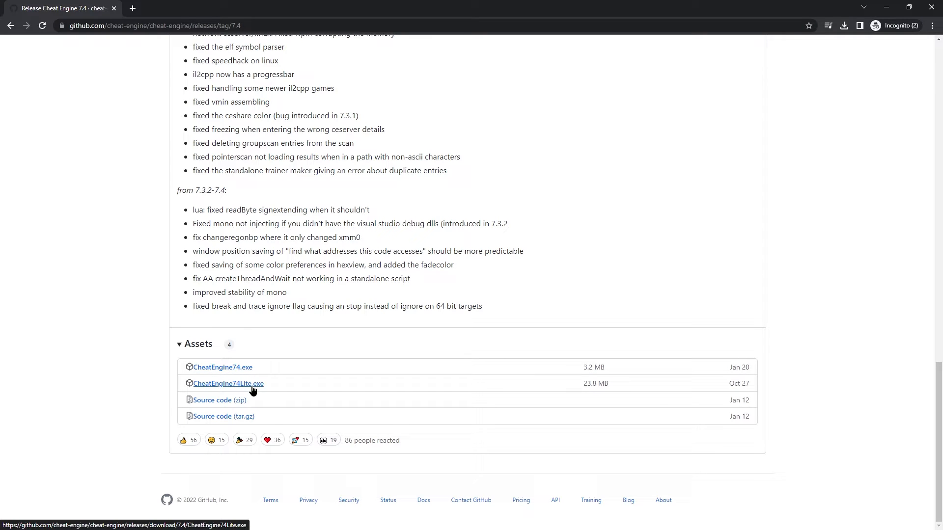
pyautogui.click(228, 383)
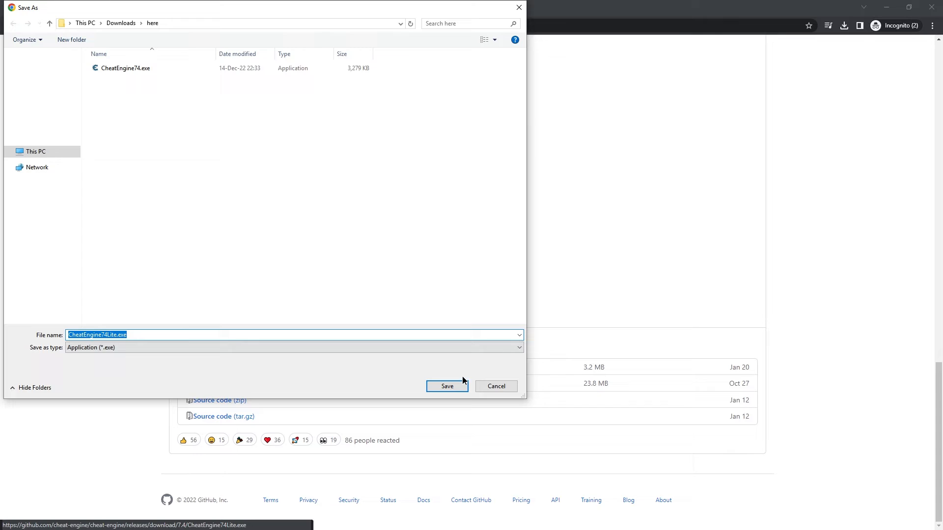
pyautogui.click(447, 386)
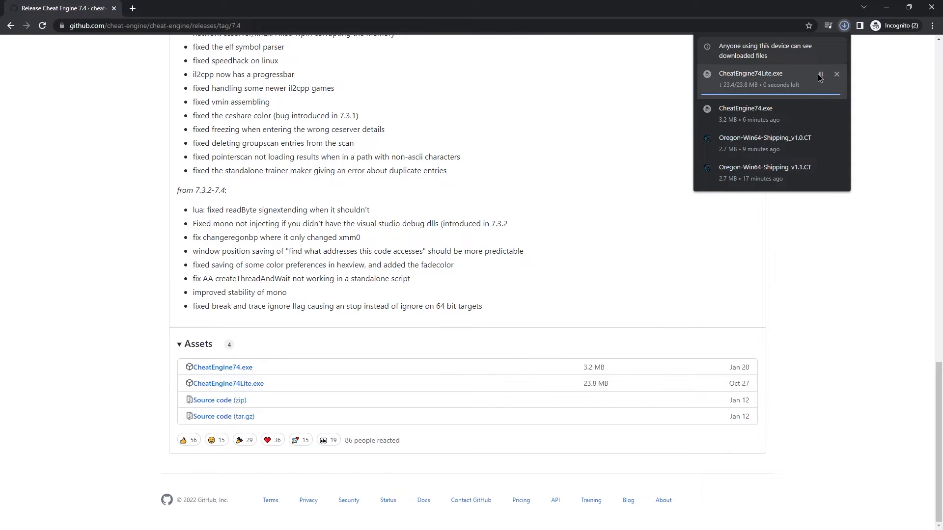
pyautogui.click(833, 75)
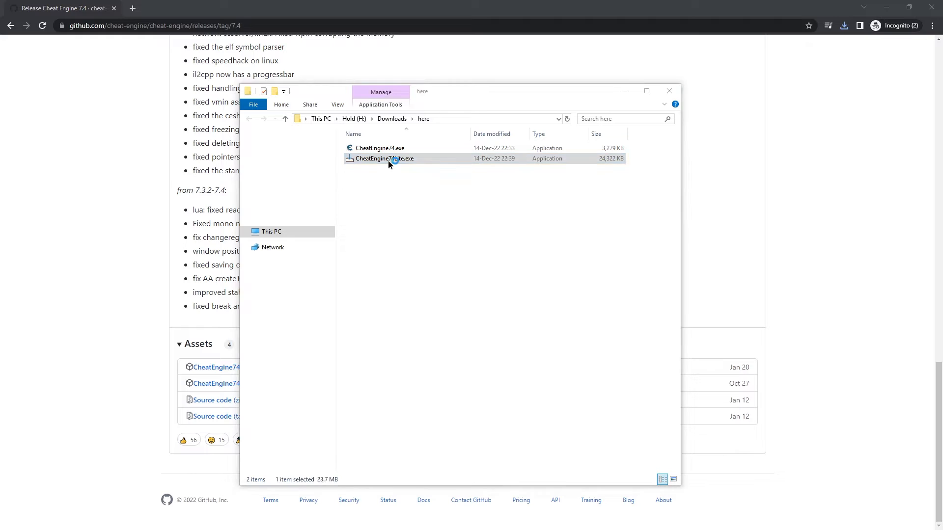
# - Launch CheatEngine74Lite.exe, allow it, and accept the licence agreement
pyautogui.doubleClick(383, 158)
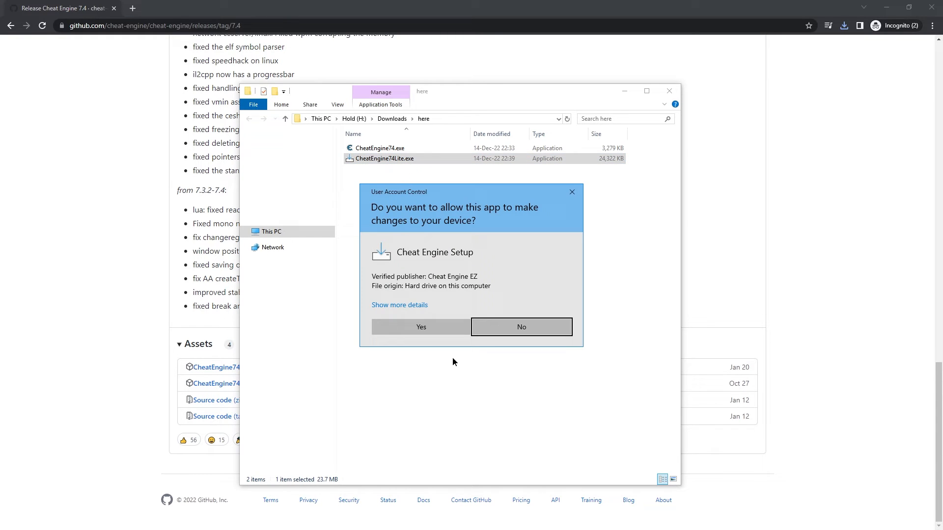
pyautogui.click(420, 327)
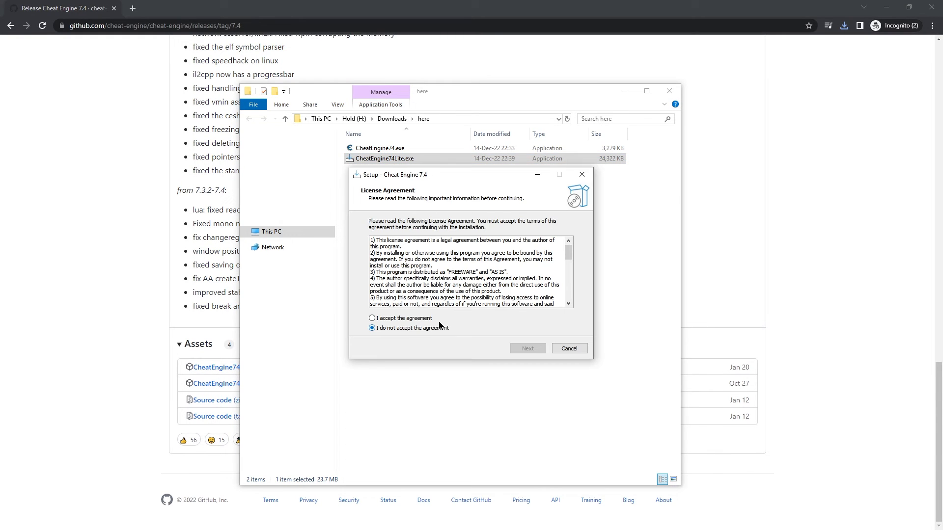
pyautogui.click(372, 318)
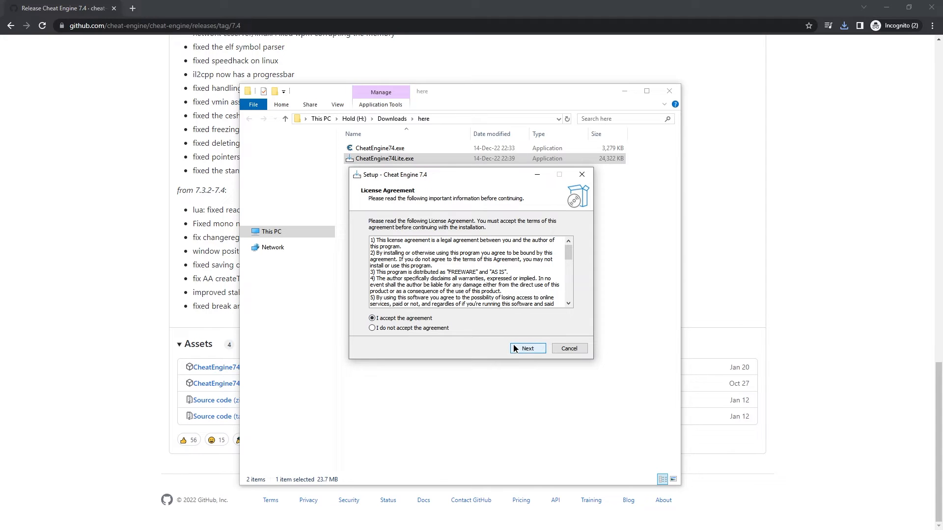
pyautogui.click(527, 348)
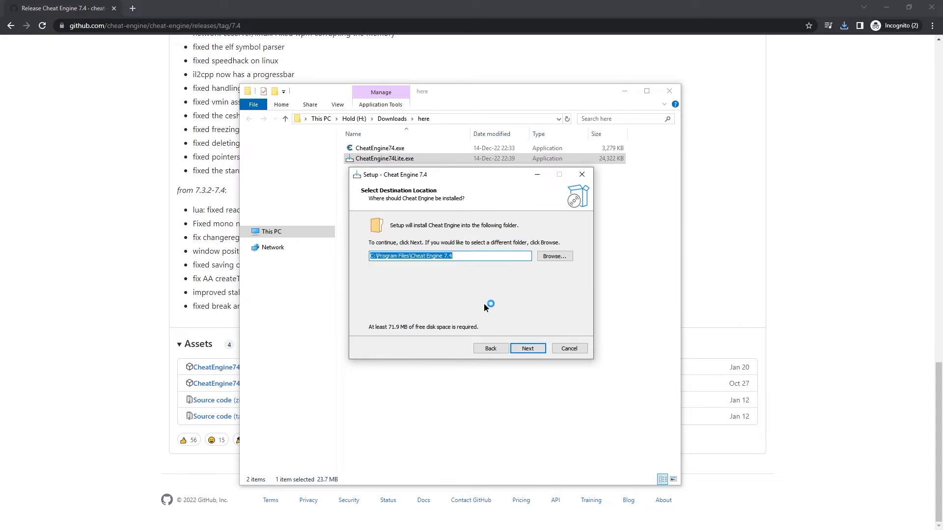
# - Keep default install and Start Menu folders and disable checking for new versions
pyautogui.click(527, 348)
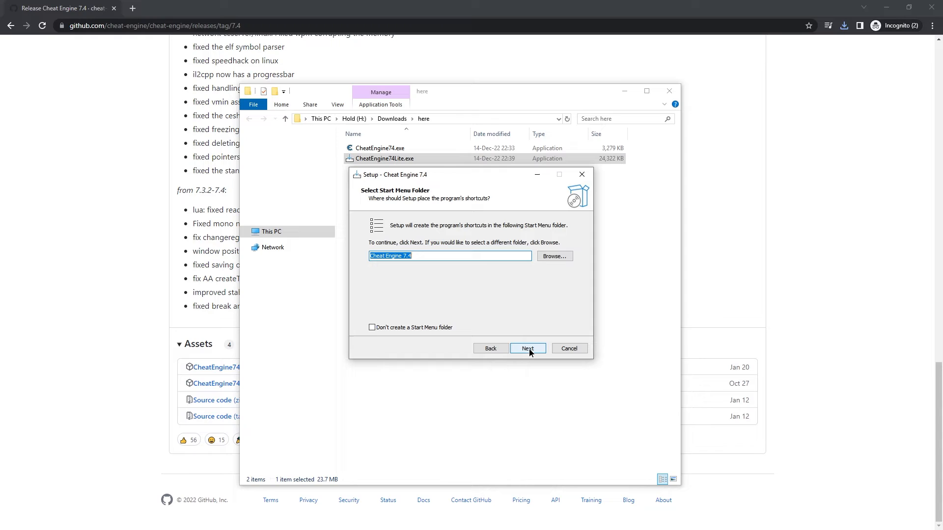
pyautogui.click(527, 348)
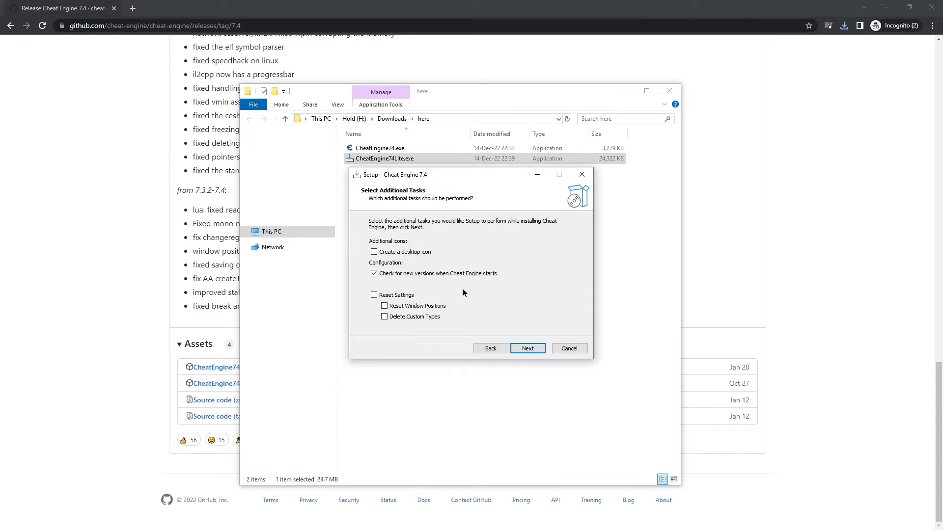
pyautogui.click(373, 273)
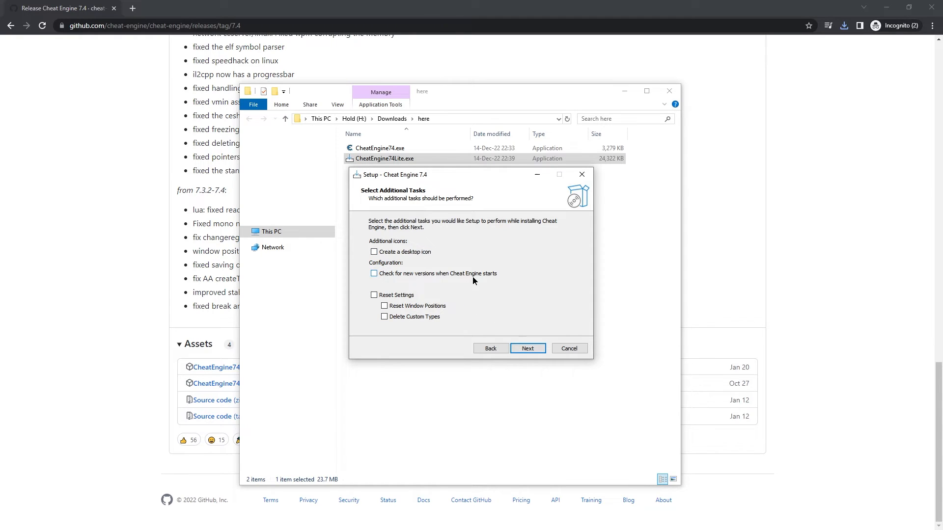
pyautogui.click(527, 349)
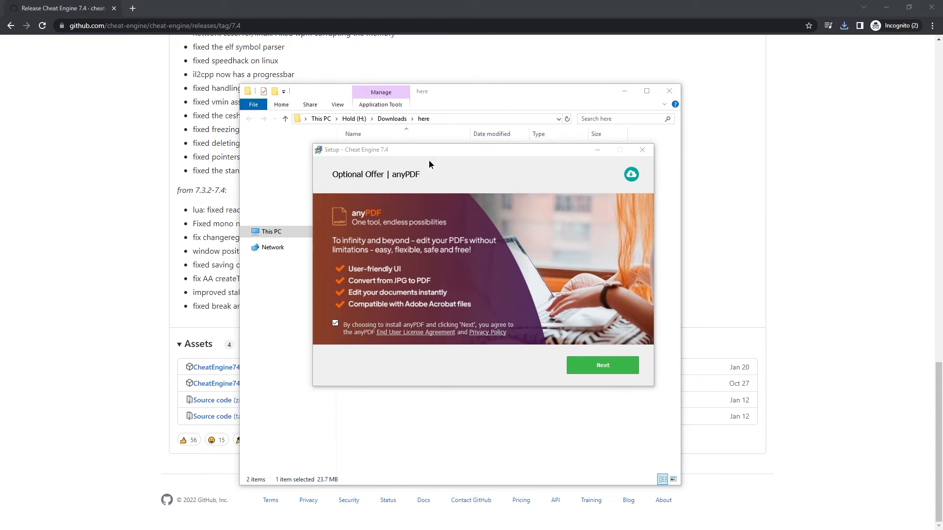
# - Uncheck and close the anyPDF offer, confirming to skip it
pyautogui.click(335, 323)
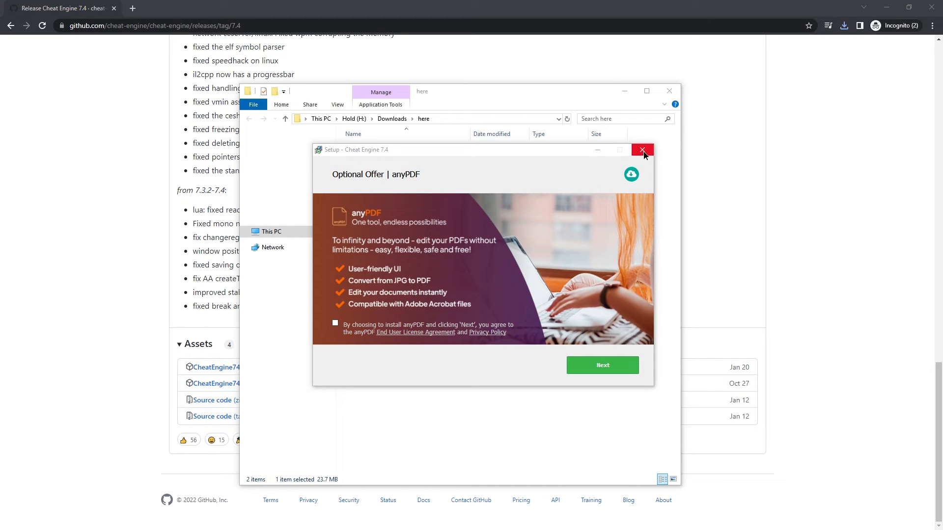
pyautogui.click(642, 150)
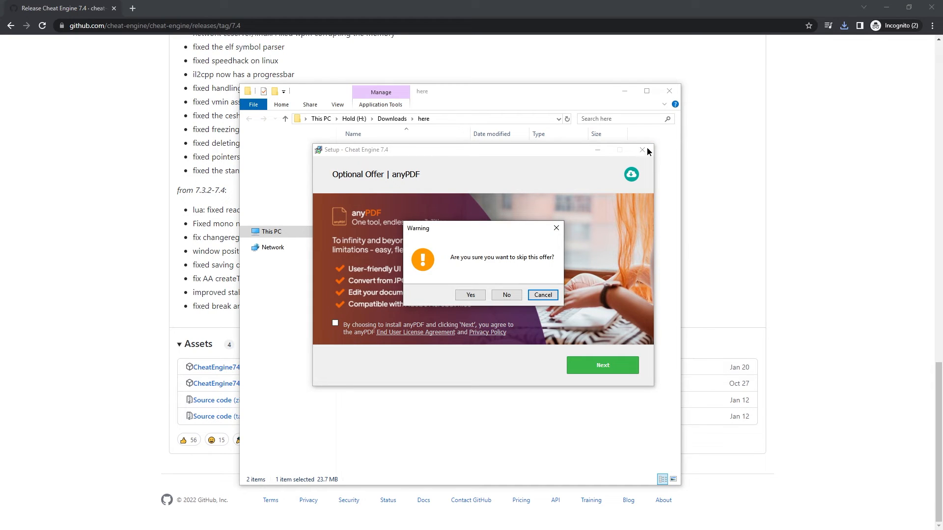
pyautogui.moveTo(467, 264)
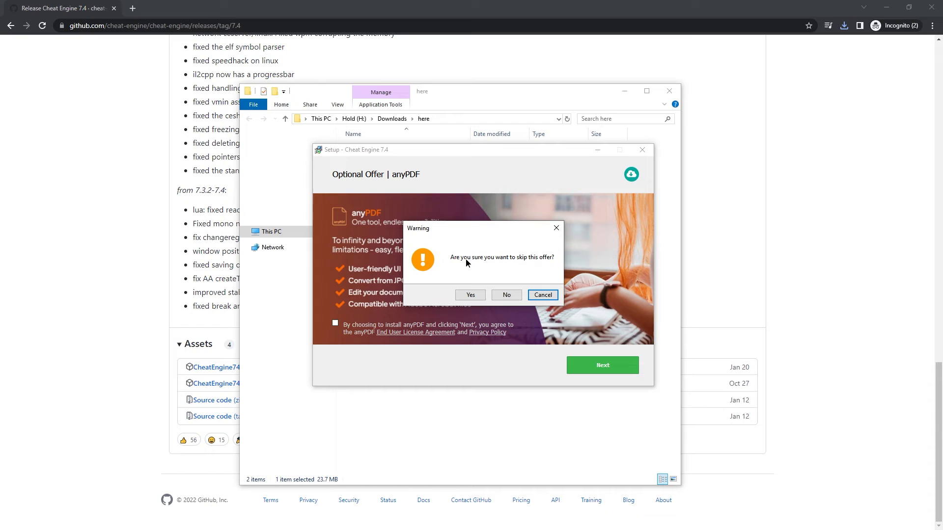
pyautogui.click(469, 294)
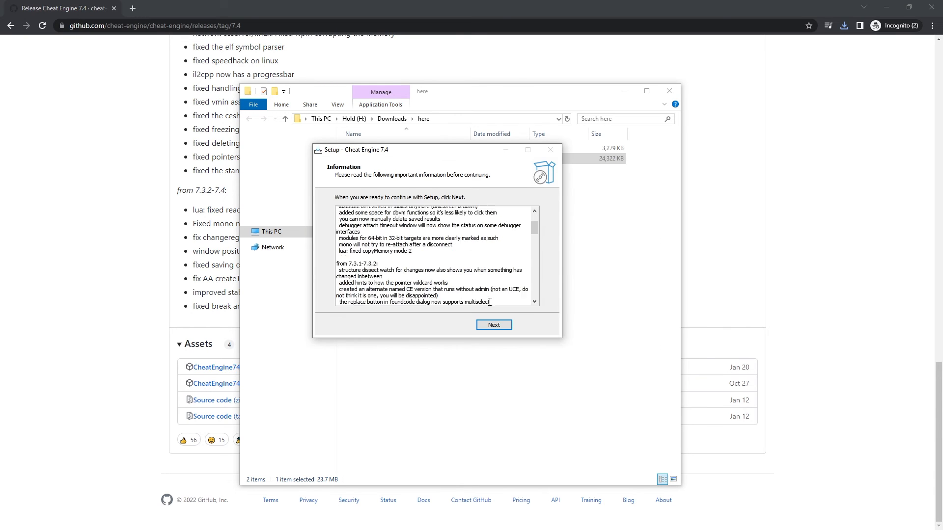
# - Finish the setup wizard with 'Launch Cheat Engine' unchecked
pyautogui.click(493, 324)
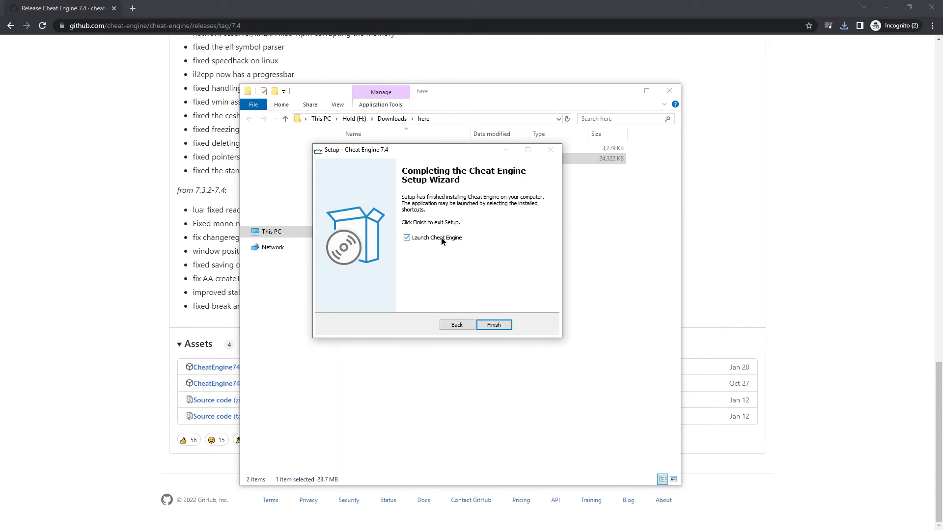
pyautogui.click(406, 237)
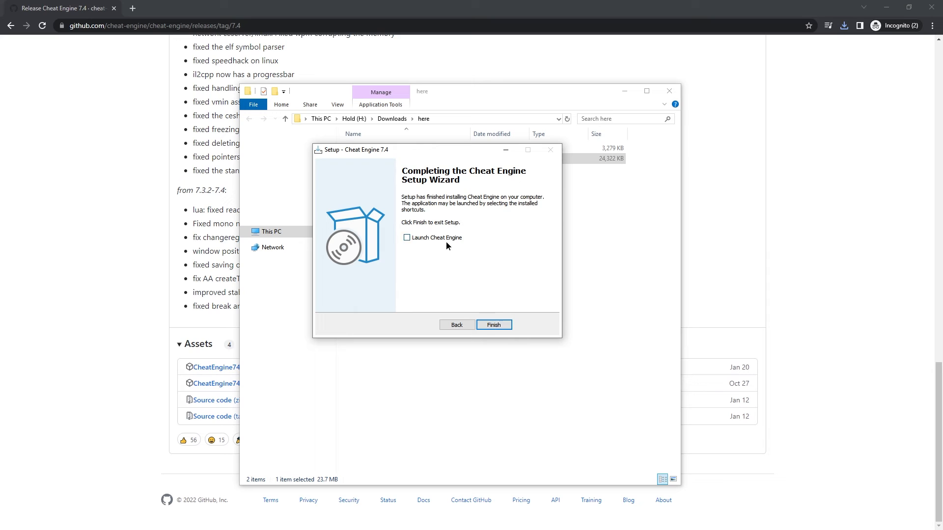
pyautogui.click(493, 325)
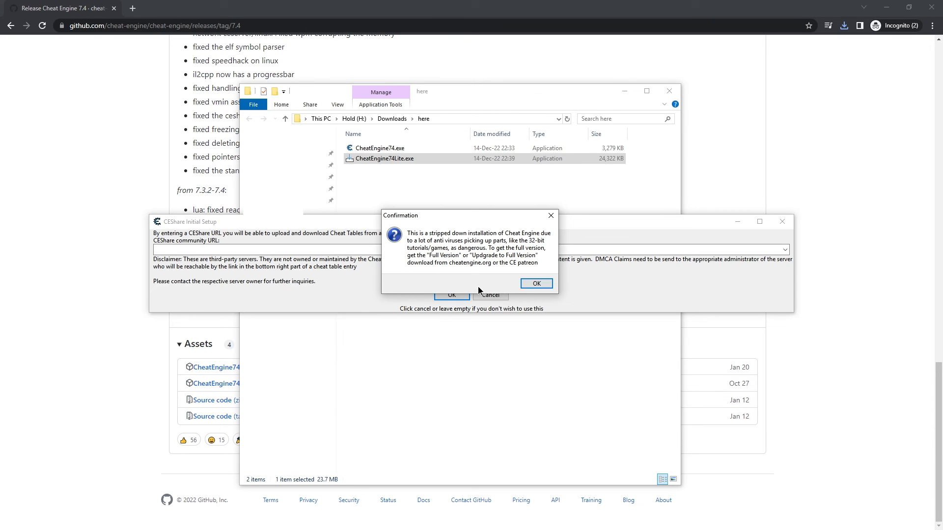
pyautogui.moveTo(487, 282)
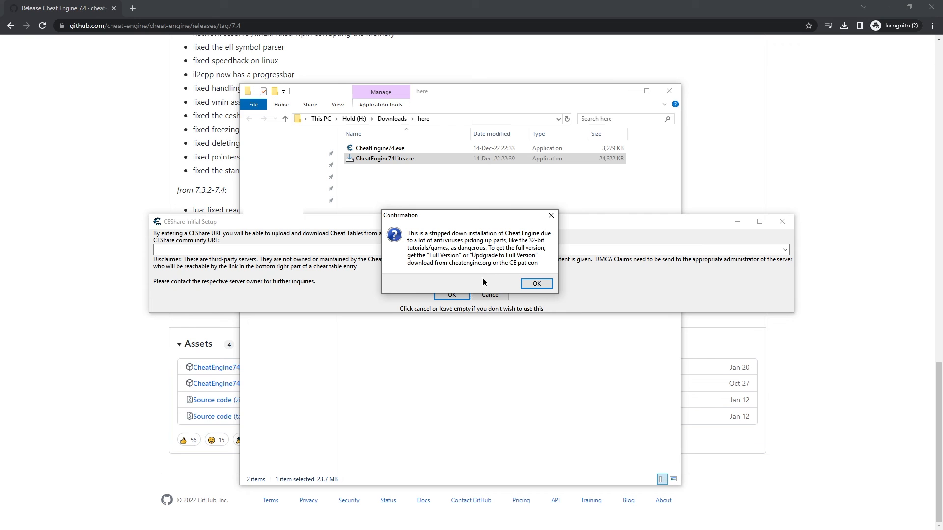
# - Acknowledge the stripped-down Lite notice and cancel CEShare Initial Setup
pyautogui.click(535, 283)
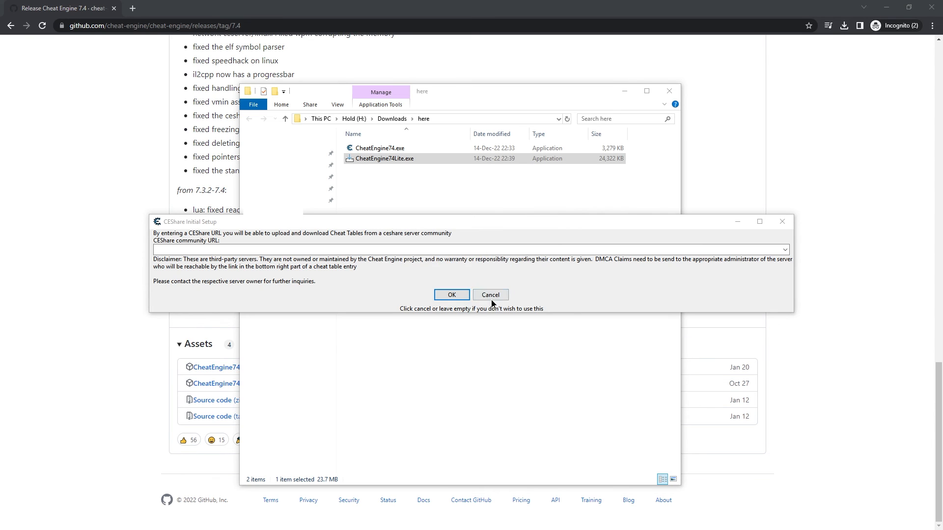
pyautogui.click(490, 294)
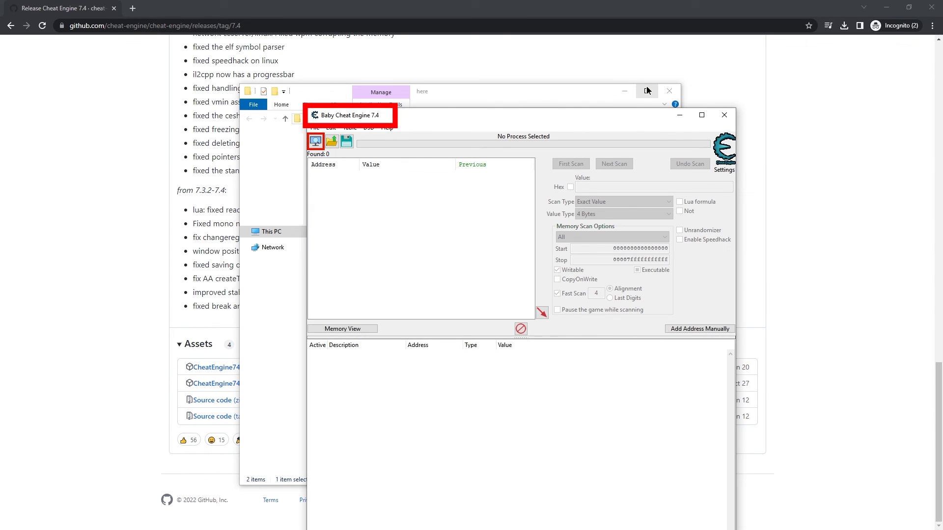
pyautogui.moveTo(647, 91)
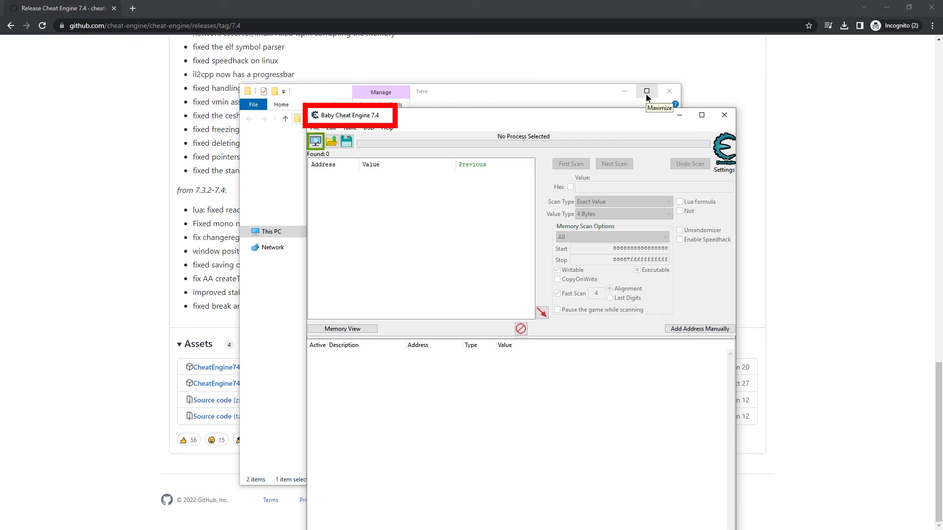